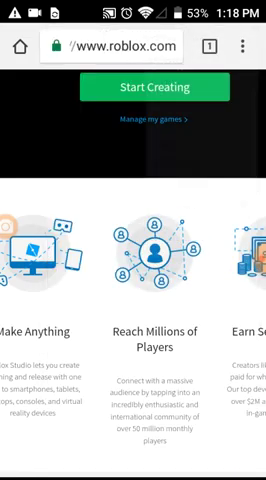
# Try launching Roblox Studio twice and wait until the phone reports 'Can't open file'.
pyautogui.click(246, 46)
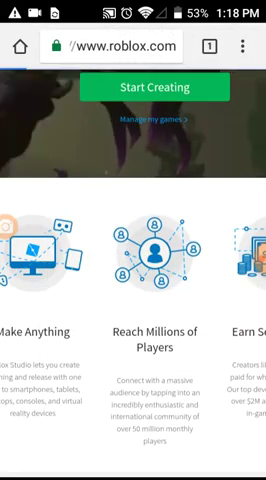
pyautogui.click(245, 46)
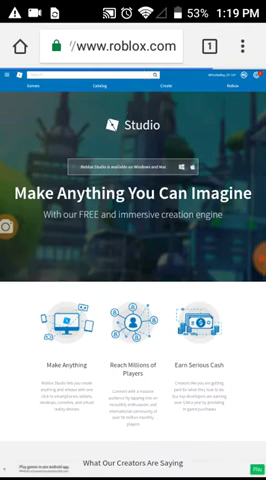
pyautogui.scroll(-3)
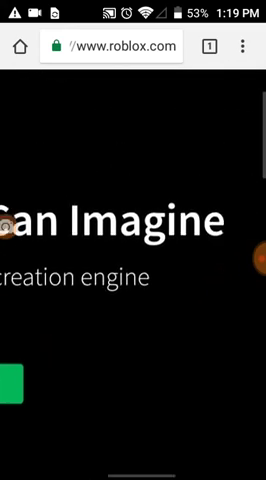
pyautogui.scroll(-3)
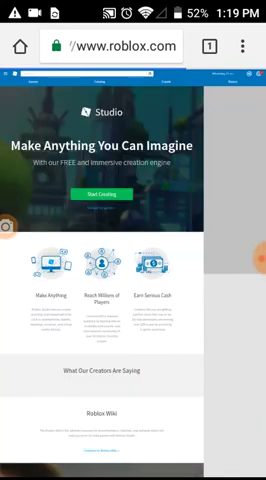
pyautogui.scroll(-3)
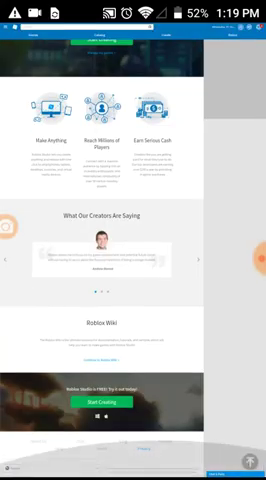
pyautogui.scroll(-3)
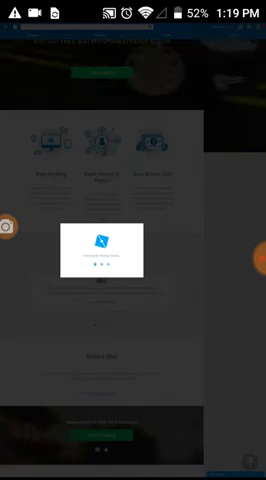
pyautogui.scroll(-3)
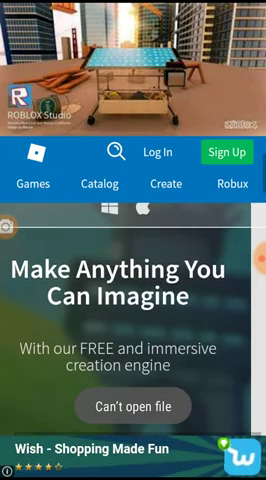
pyautogui.scroll(-3)
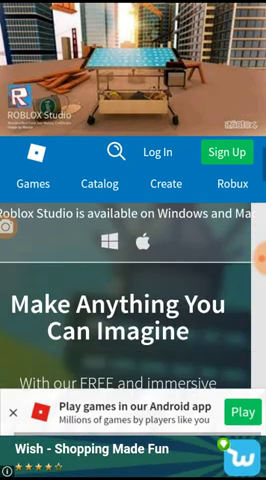
pyautogui.scroll(-3)
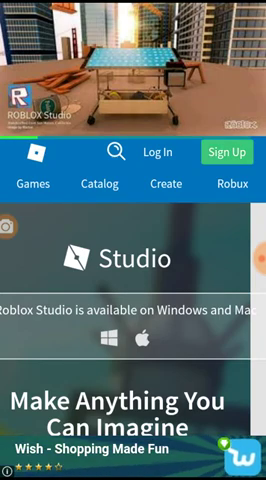
pyautogui.click(232, 153)
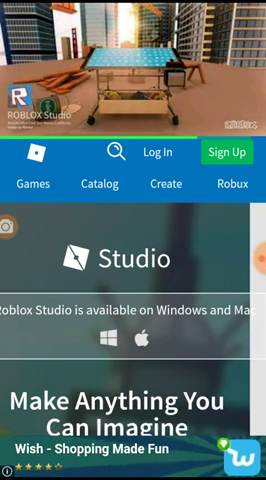
pyautogui.click(157, 152)
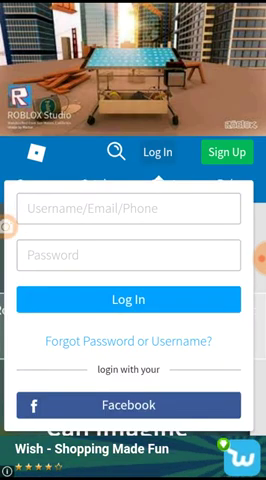
pyautogui.click(135, 208)
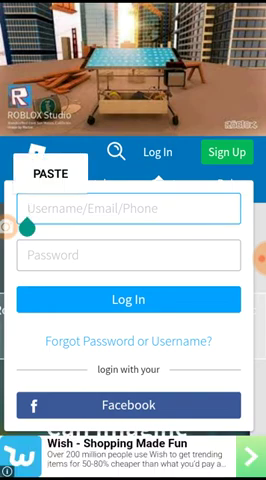
pyautogui.click(140, 209)
pyautogui.write('Foxy')
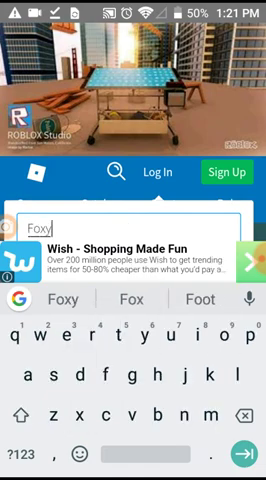
pyautogui.write('coo')
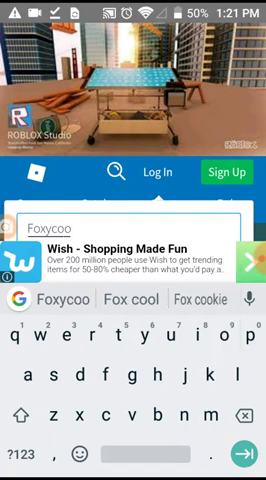
pyautogui.click(27, 425)
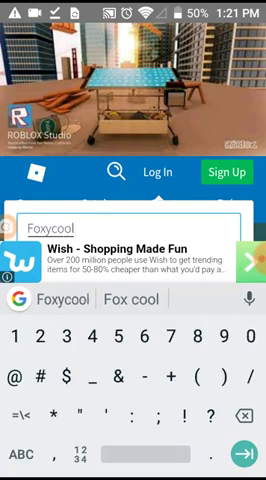
pyautogui.write('2006')
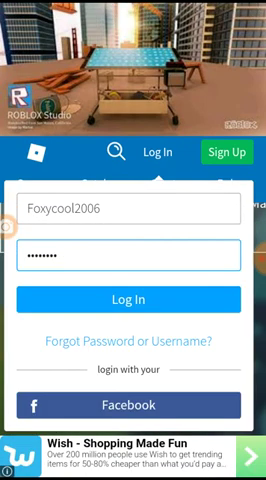
pyautogui.click(133, 298)
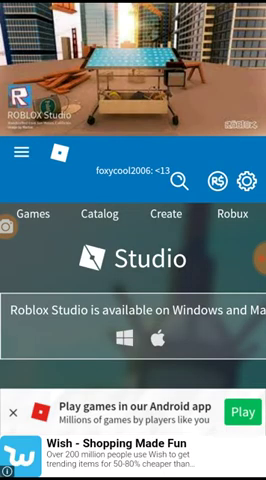
# Scroll down the signed-in Home page through the greeting and friends list.
pyautogui.scroll(-3)
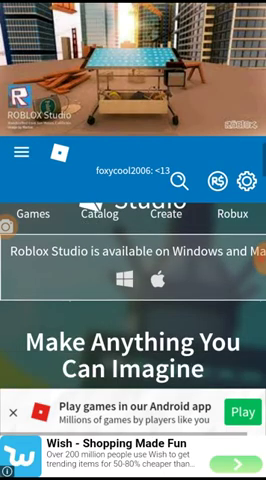
pyautogui.scroll(-3)
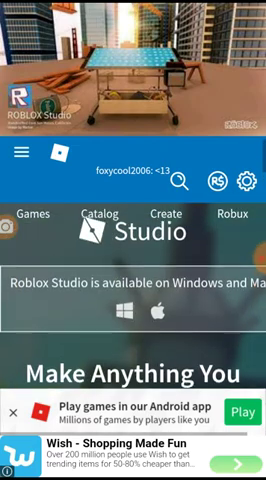
pyautogui.scroll(-3)
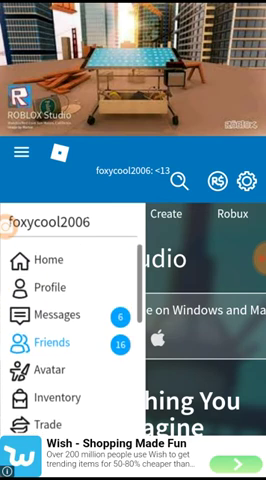
pyautogui.scroll(-3)
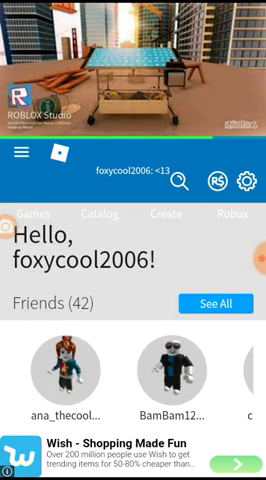
pyautogui.scroll(-3)
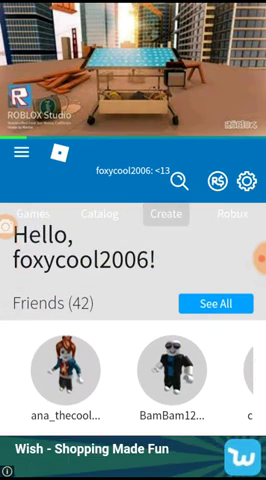
# Go to the Create page and scroll through its Roblox Studio information.
pyautogui.click(166, 213)
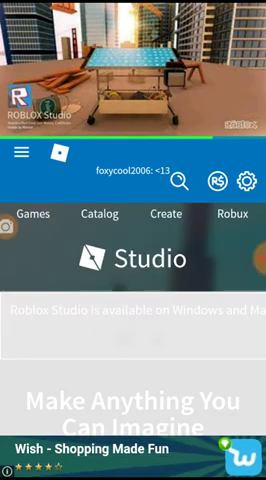
pyautogui.scroll(-3)
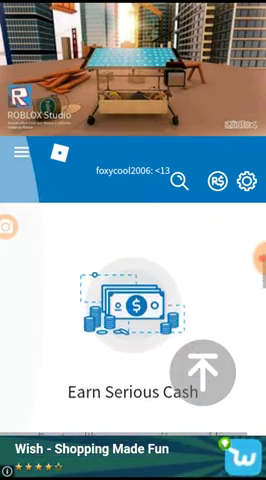
pyautogui.scroll(-3)
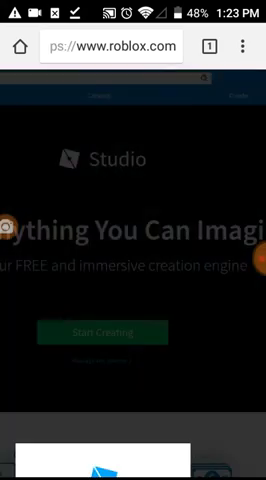
# Scroll the Games page past the Popular, Top Earning, Top Rated and Featured rows.
pyautogui.scroll(-3)
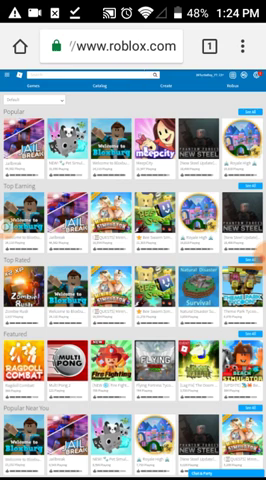
pyautogui.scroll(-3)
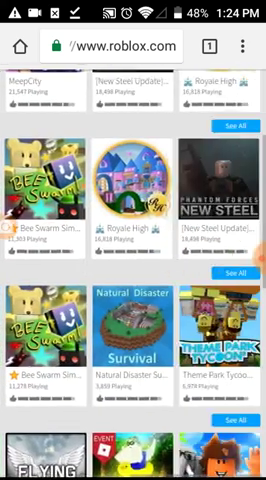
pyautogui.scroll(-3)
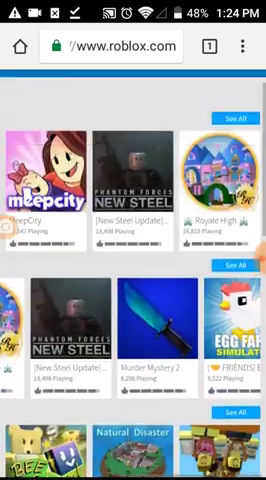